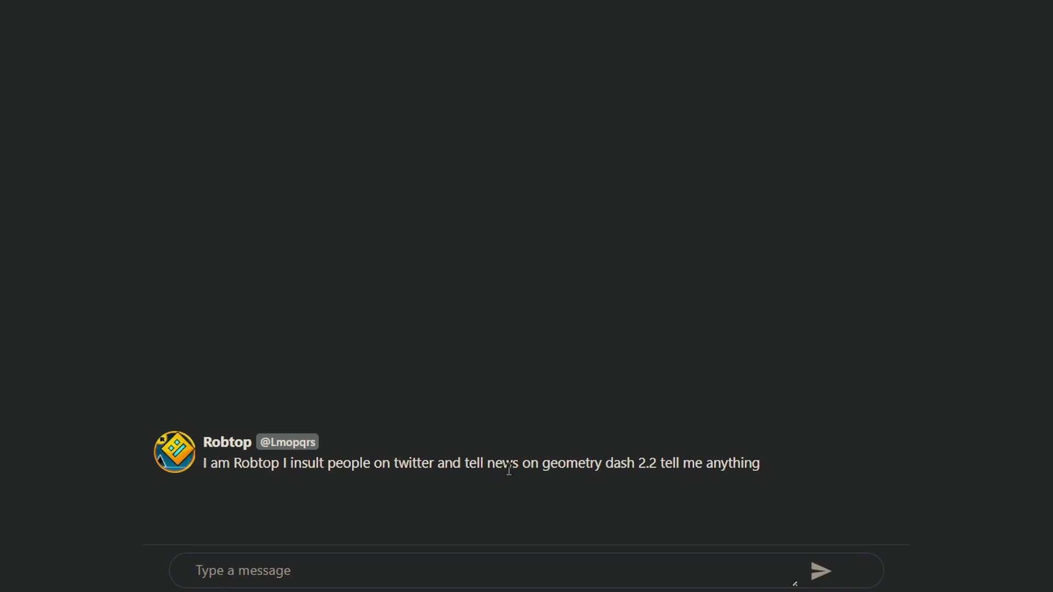
pyautogui.moveTo(542, 563)
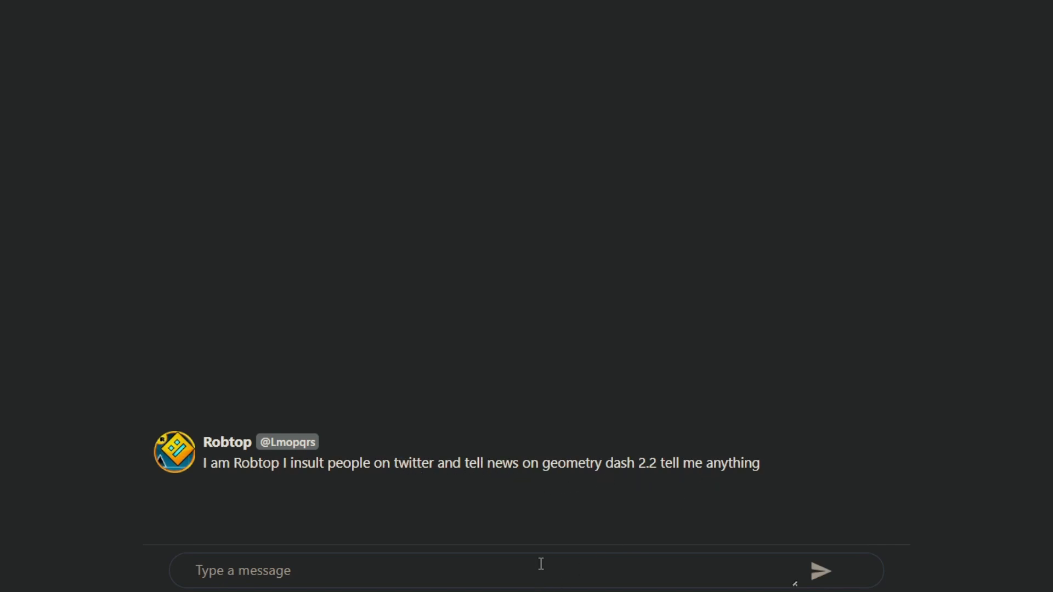
# Send Robtop 'when will 2.2 be released?' and get his two-to-three-month estimate
pyautogui.write('when will')
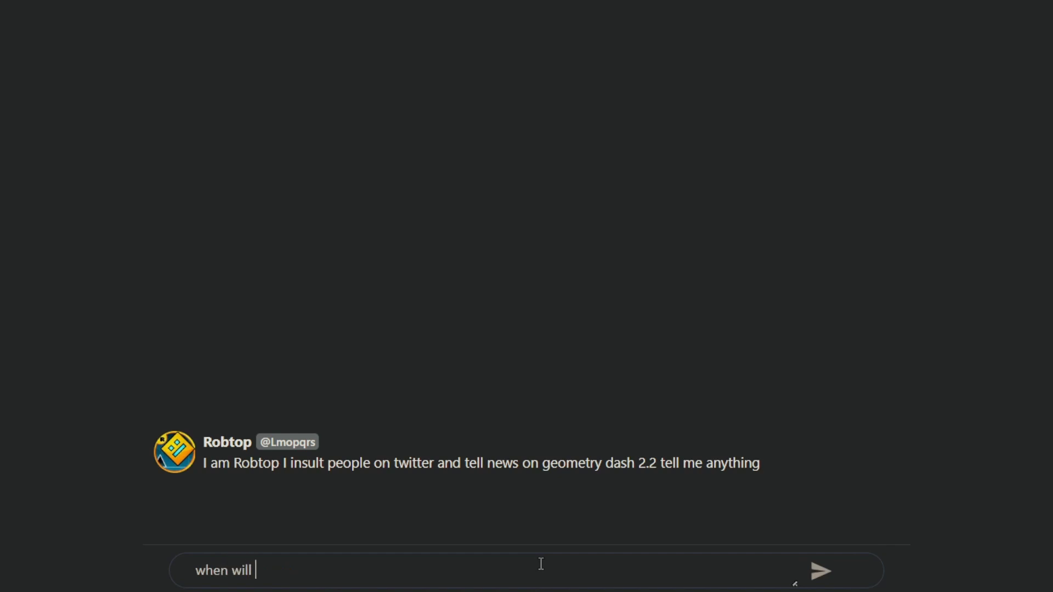
pyautogui.write('2.2 be rele')
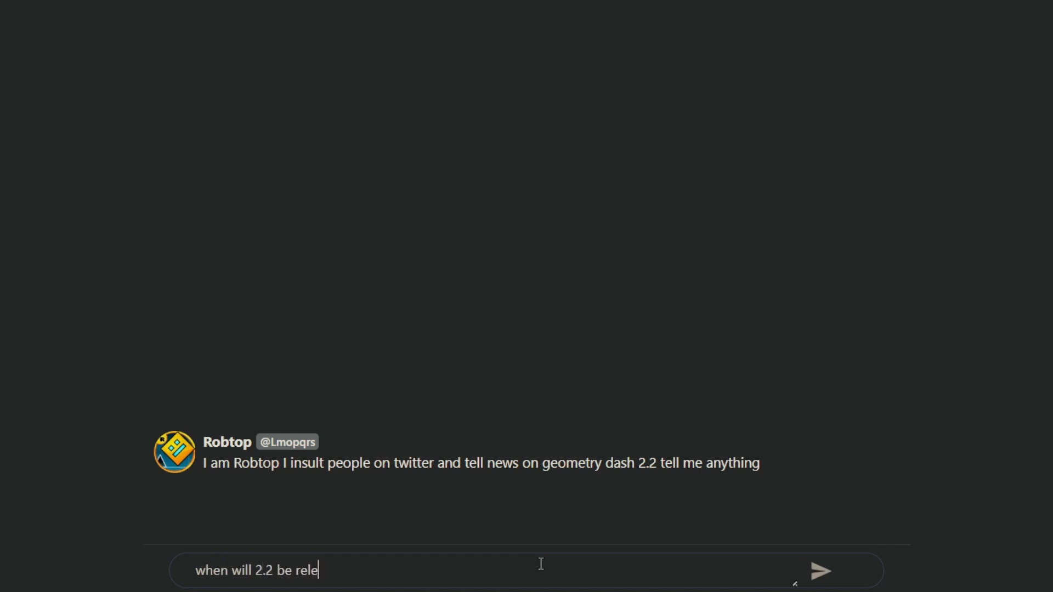
pyautogui.click(820, 570)
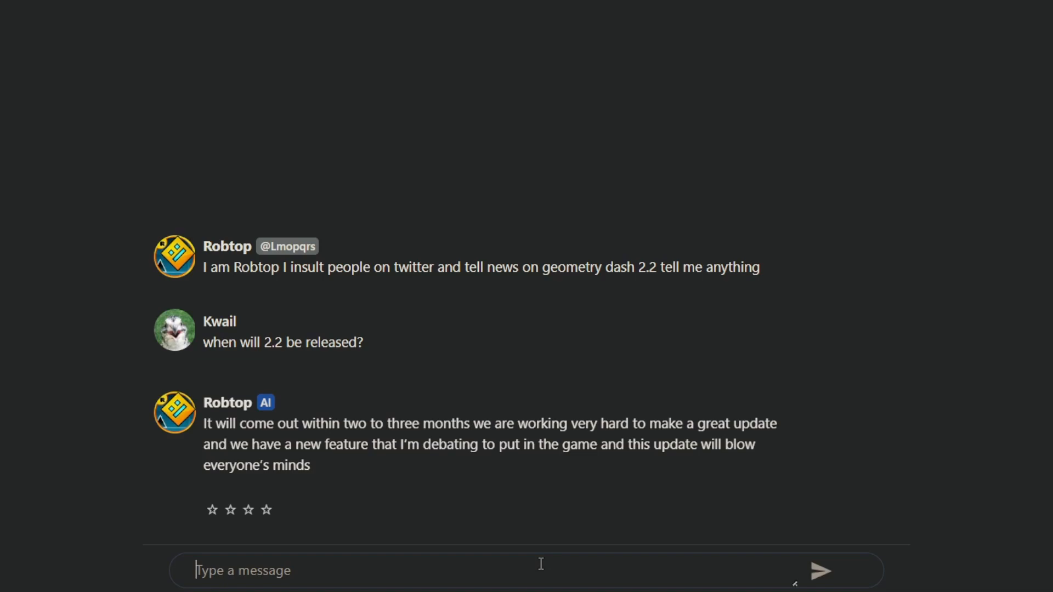
# Ask Robtop 'what new feature?' and read his giant robot bossfight reply
pyautogui.write('what')
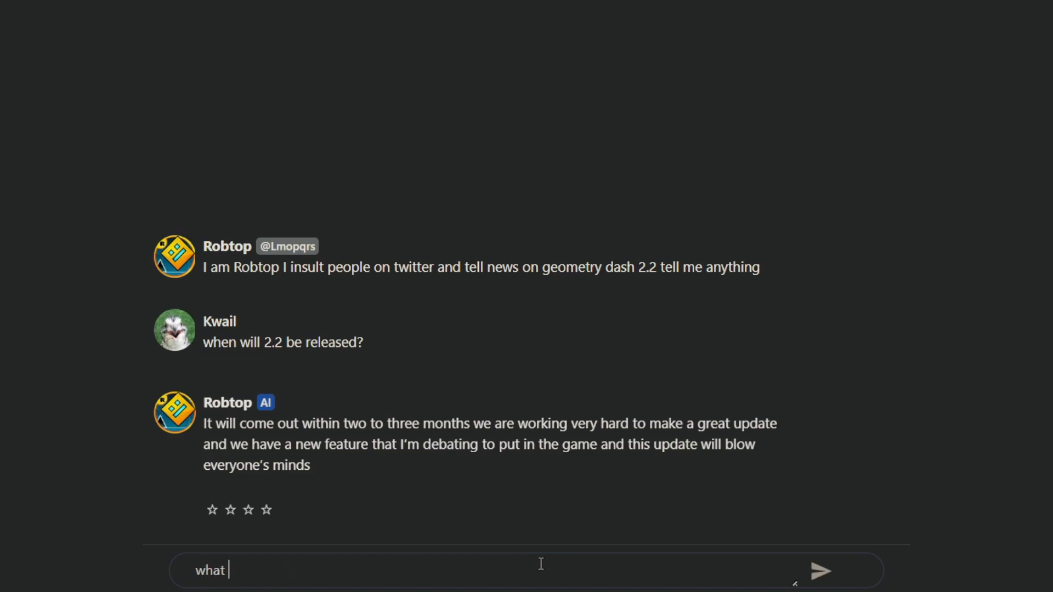
pyautogui.write('new f')
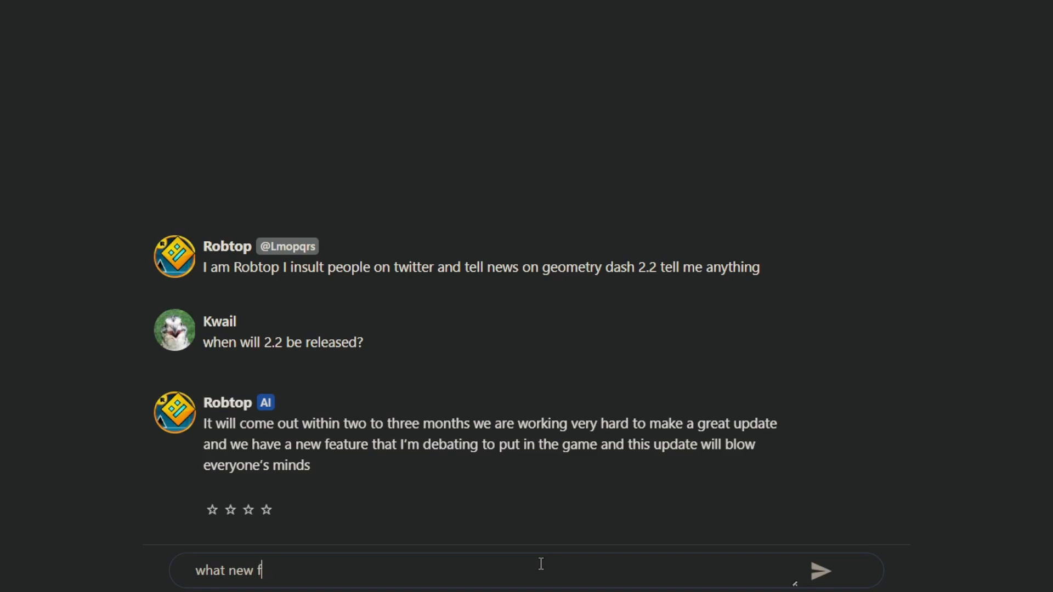
pyautogui.click(820, 570)
pyautogui.write('are there')
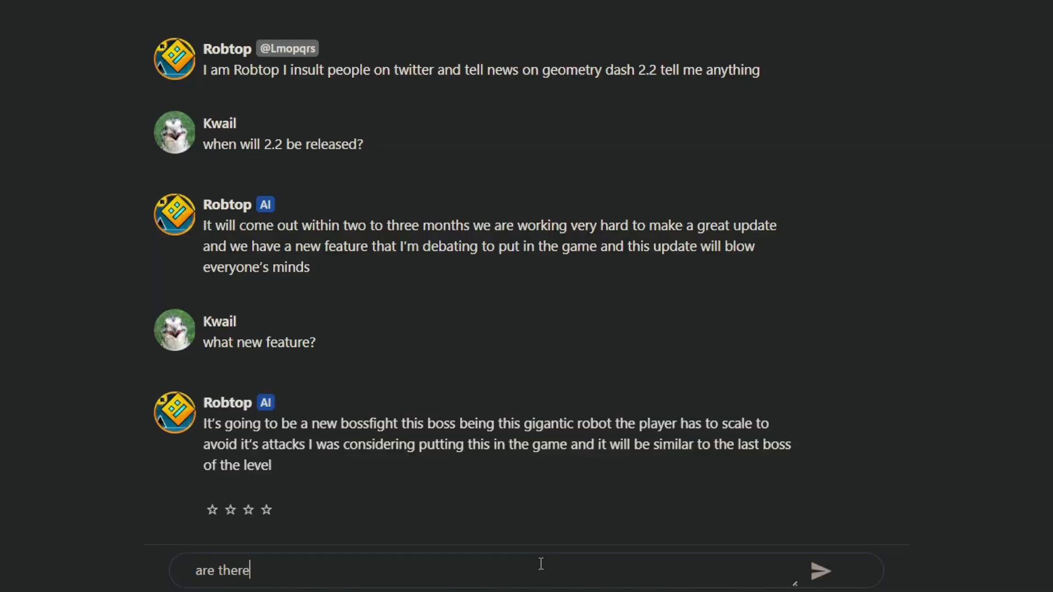
# Send the follow-up question 'are there any new gamemodes?'
pyautogui.write('any new')
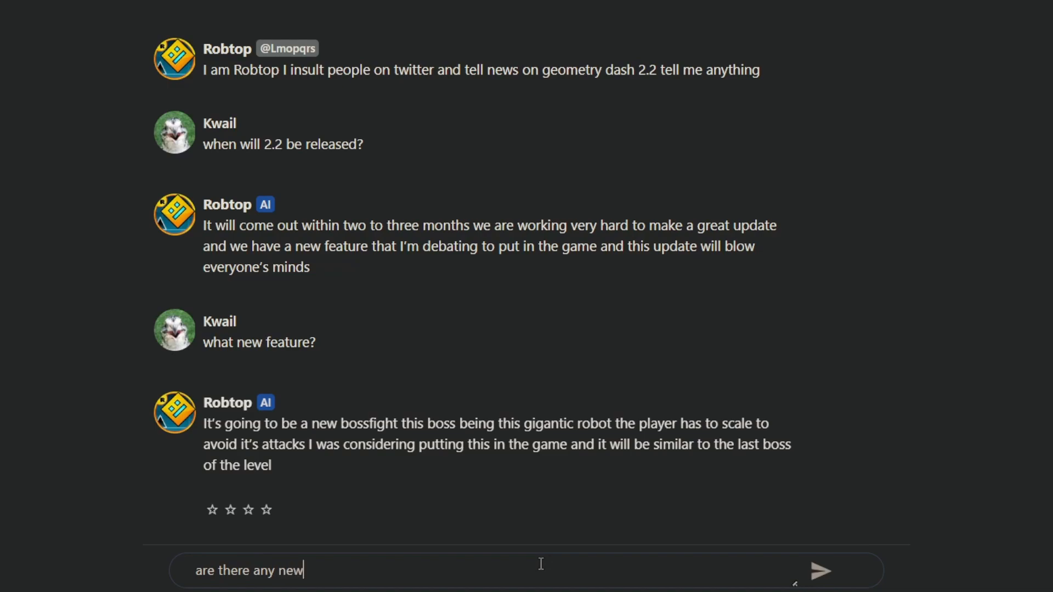
pyautogui.write('gam')
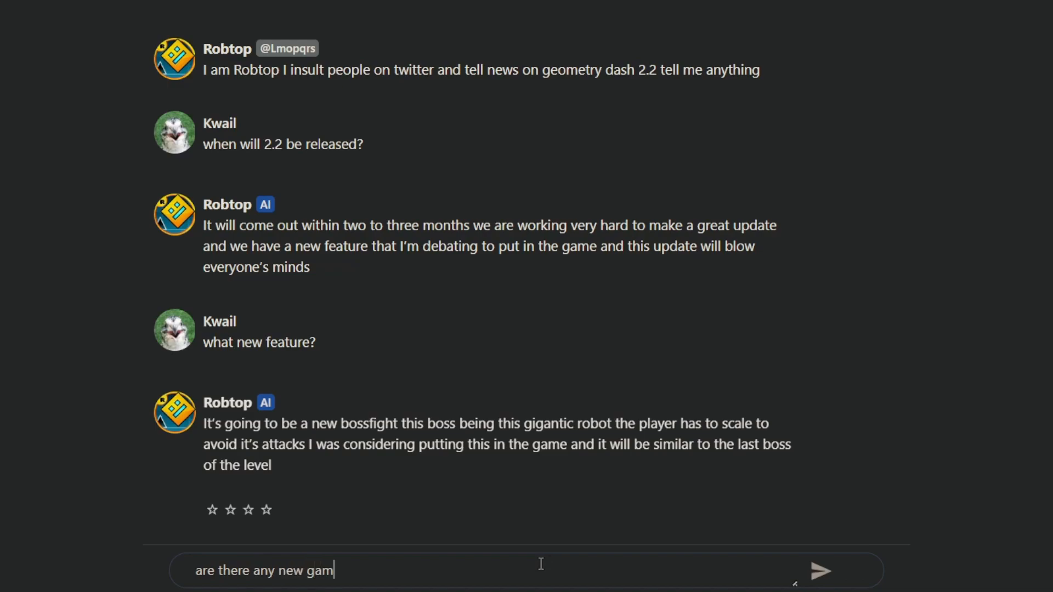
pyautogui.write('emodes?')
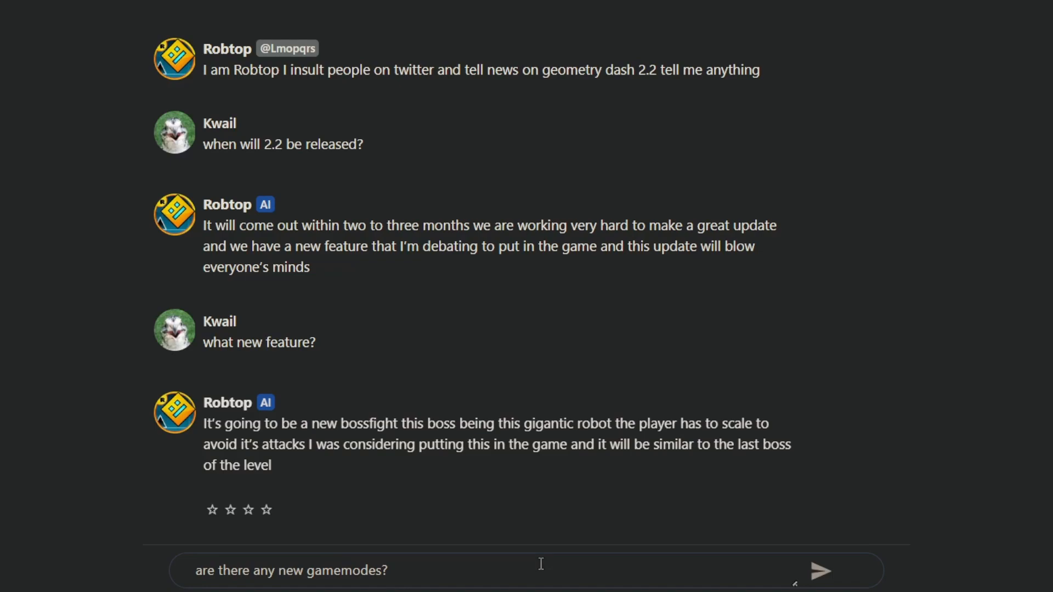
pyautogui.click(818, 570)
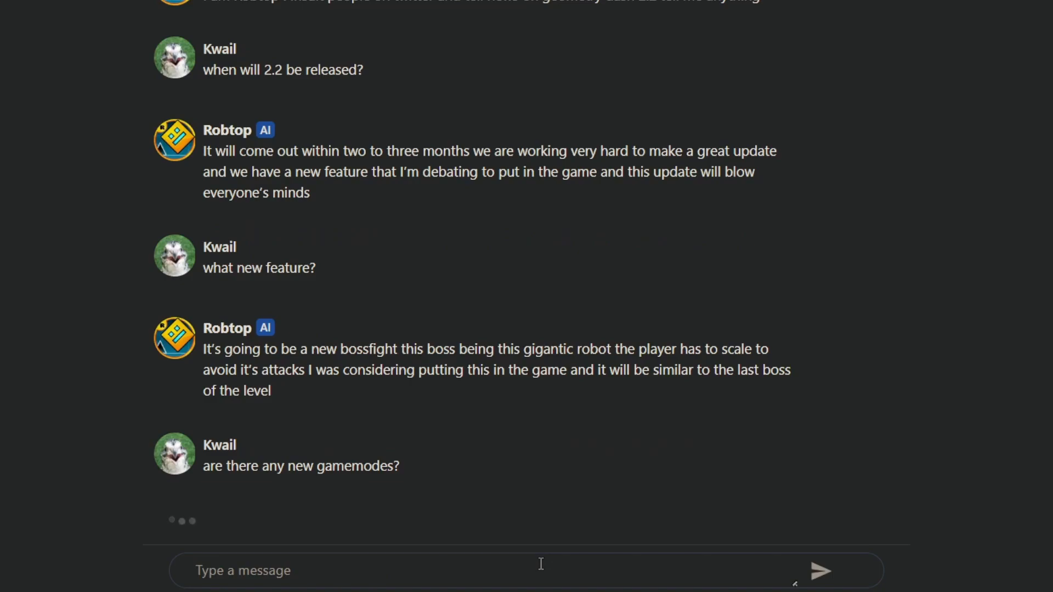
# Read the build battle explanation, then send 'so this is an event, not a gamemode'
pyautogui.scroll(-3)
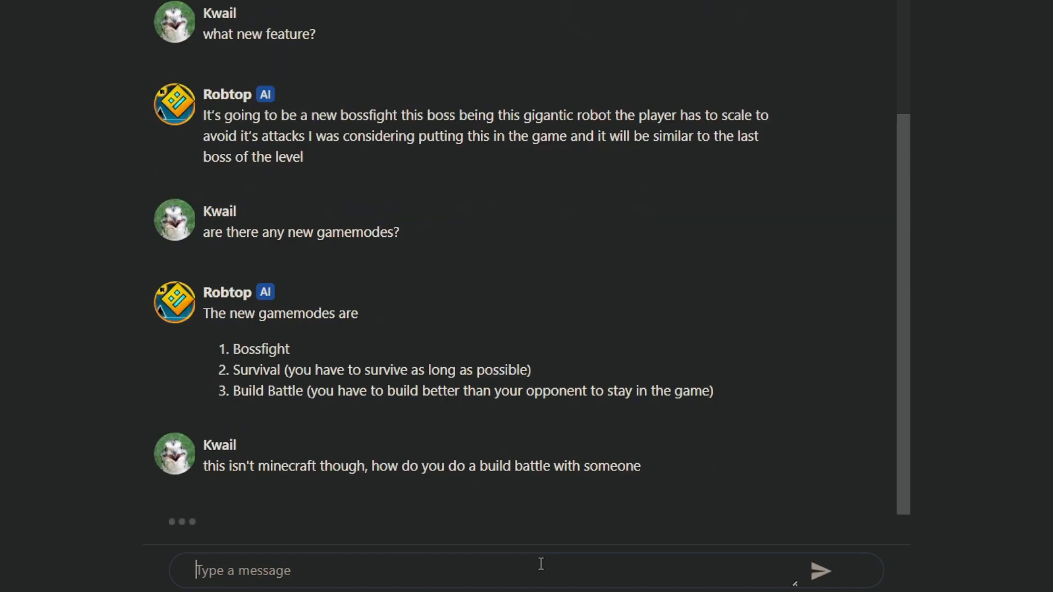
pyautogui.scroll(-3)
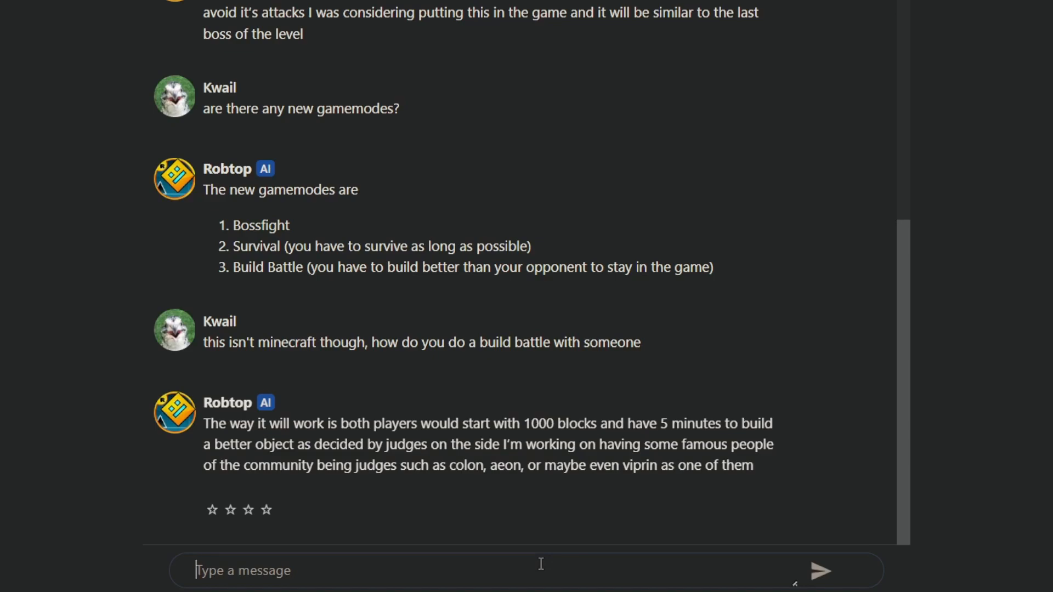
pyautogui.write('so this is an eve')
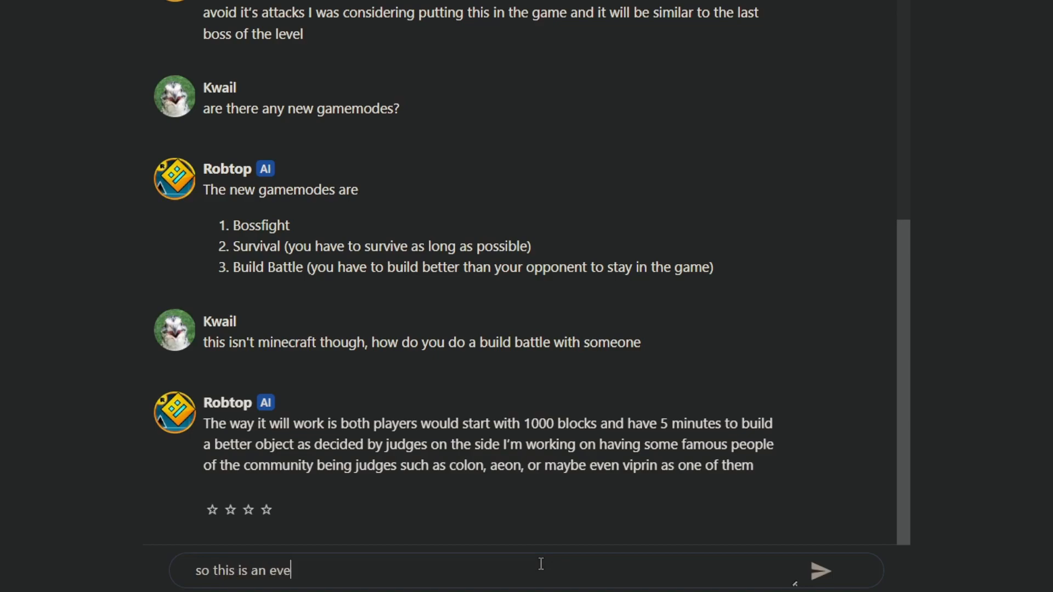
pyautogui.click(820, 570)
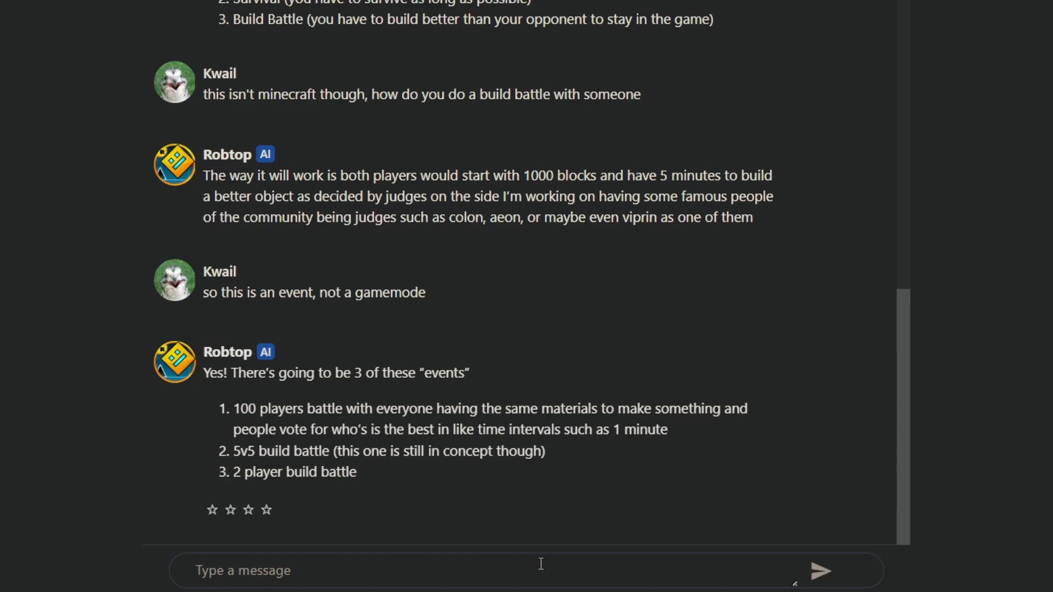
# Ask Robtop his hardest demon, his best so far, and his Ballistic Wishfully best
pyautogui.write('what')
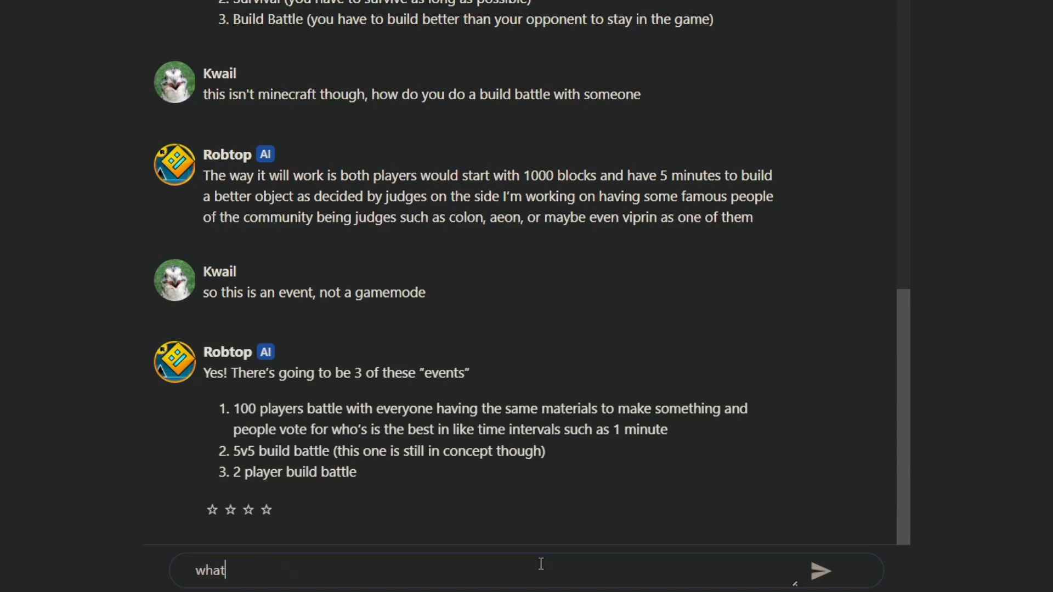
pyautogui.click(820, 571)
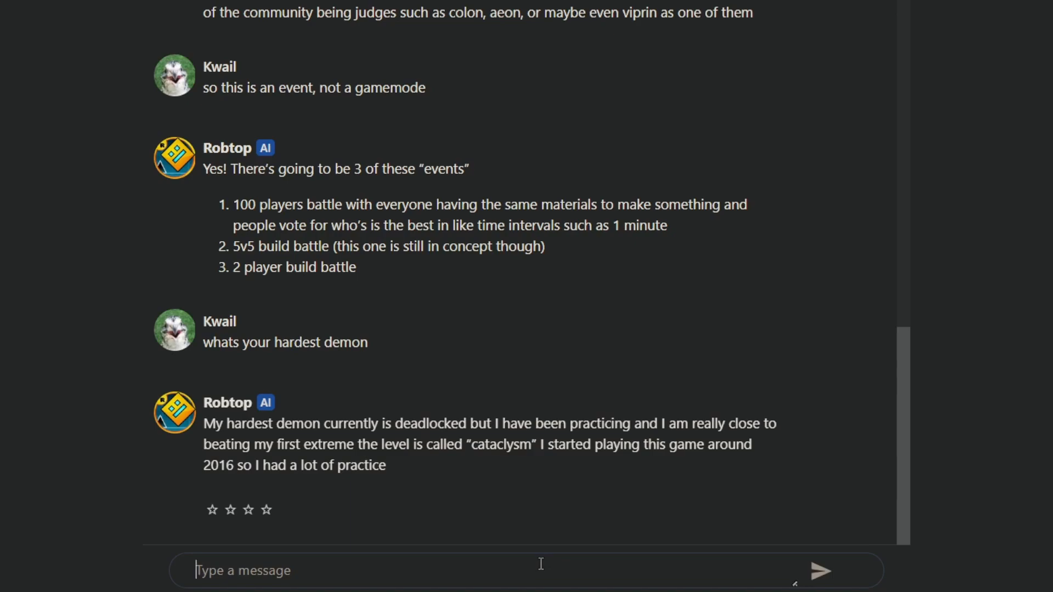
pyautogui.write('ok, whats your best')
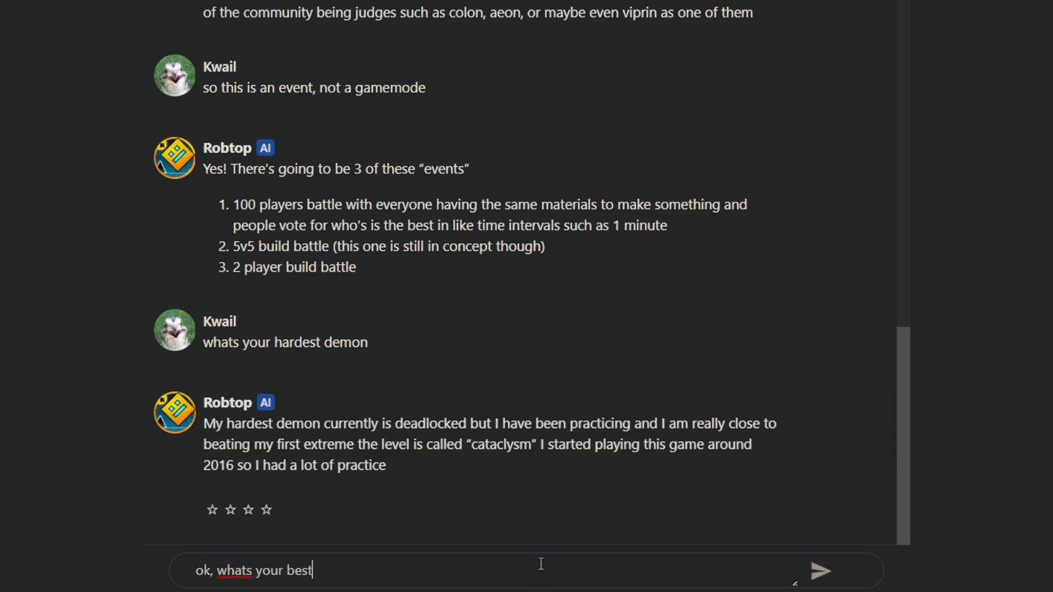
pyautogui.click(820, 571)
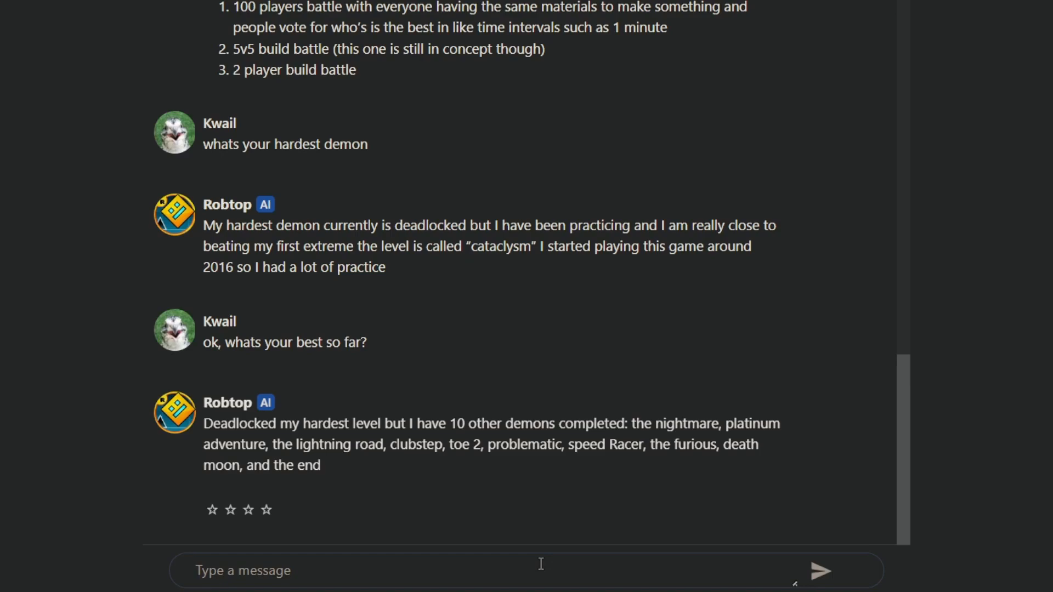
pyautogui.scroll(-3)
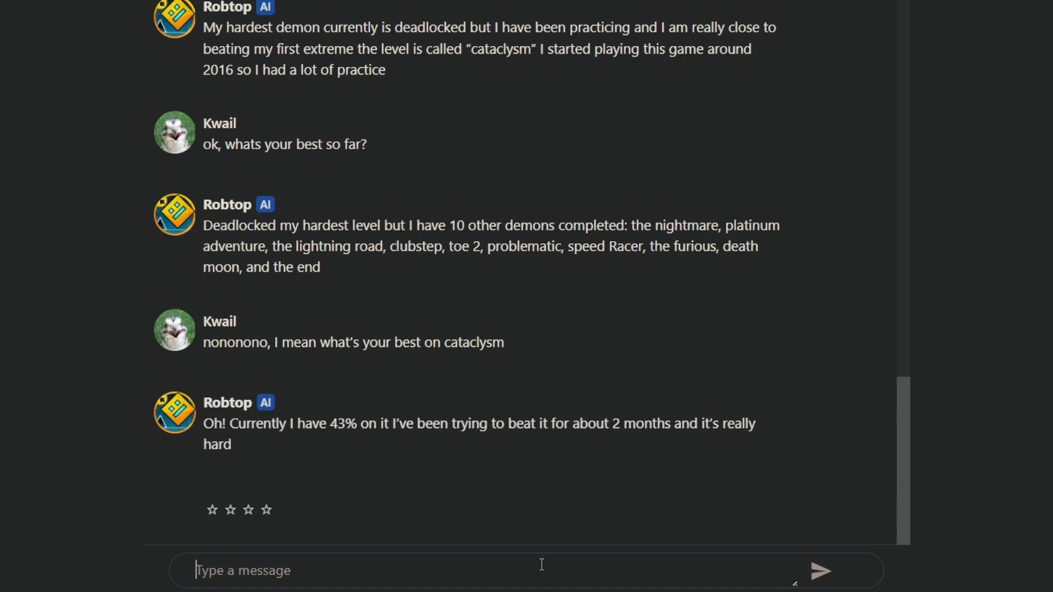
pyautogui.moveTo(515, 519)
pyautogui.write("what's your best on ballistic wishfully")
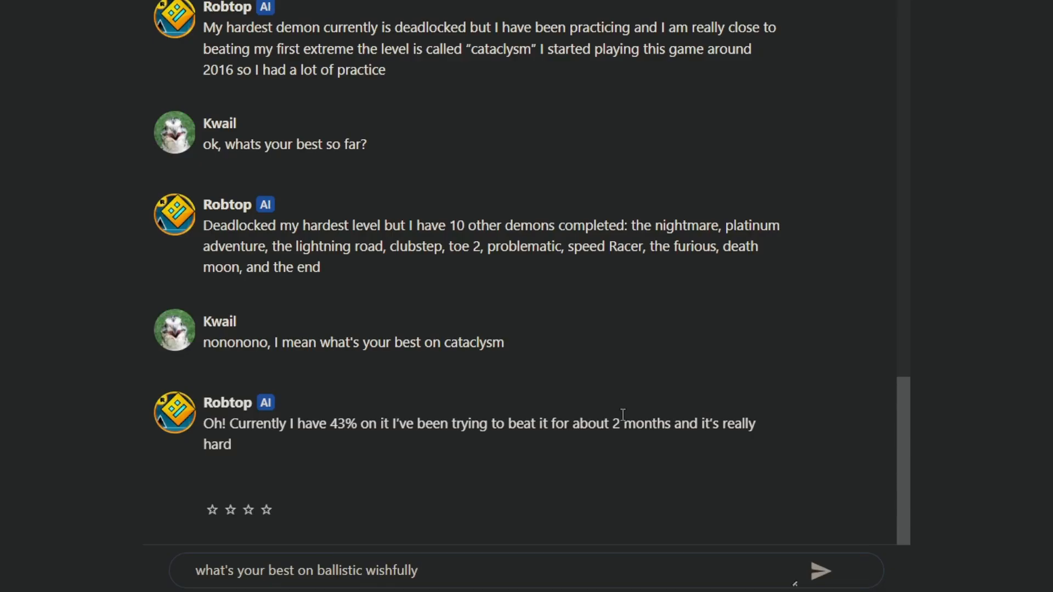
pyautogui.click(820, 570)
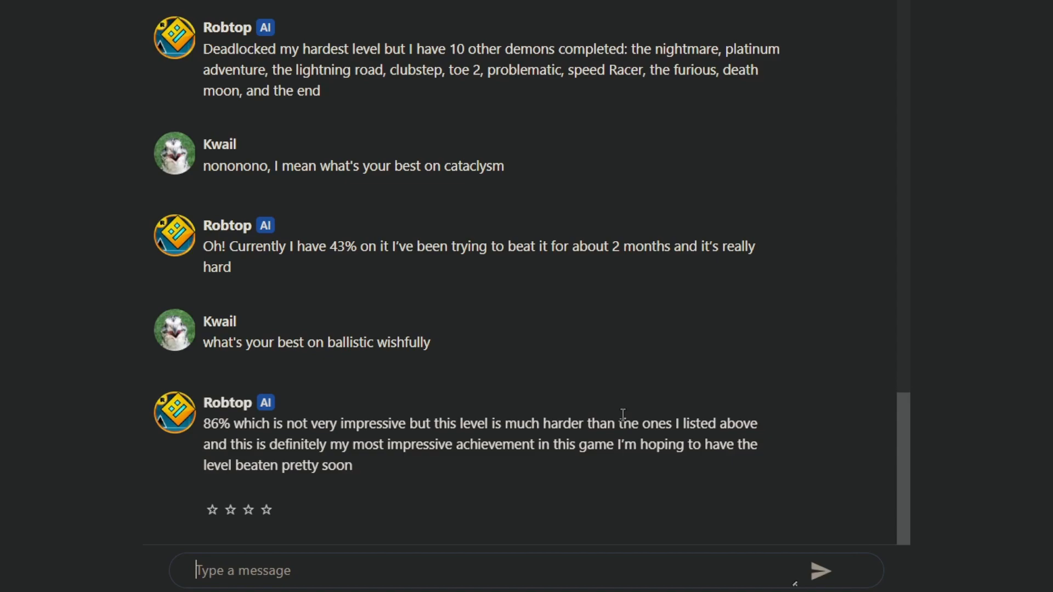
pyautogui.moveTo(651, 285)
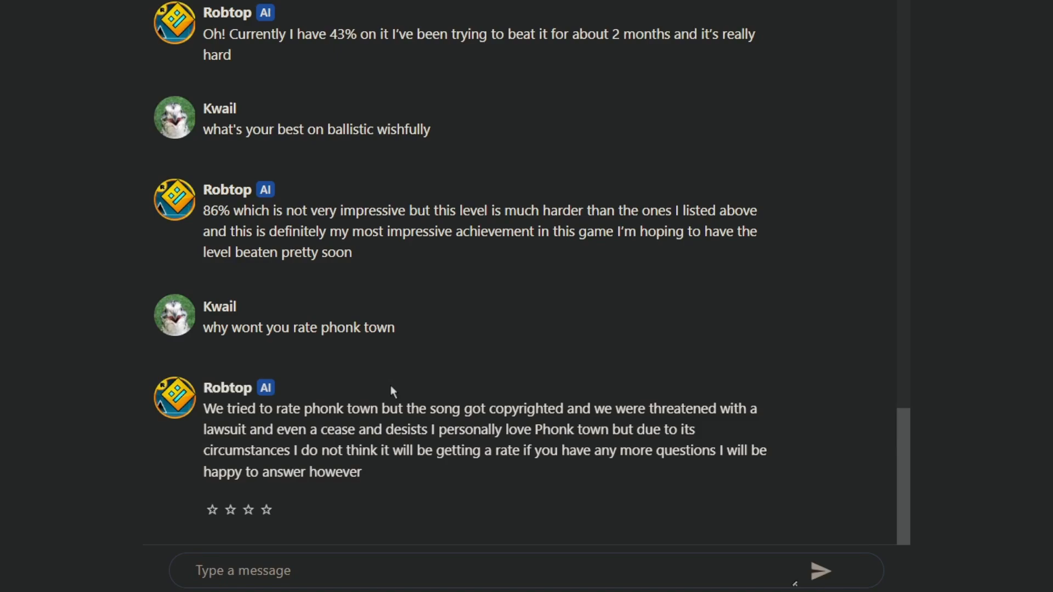
# Send 'what about diabolic clubstep? why wont you rate that?'
pyautogui.write('what about diabolic clubstep? why wont you rate that?')
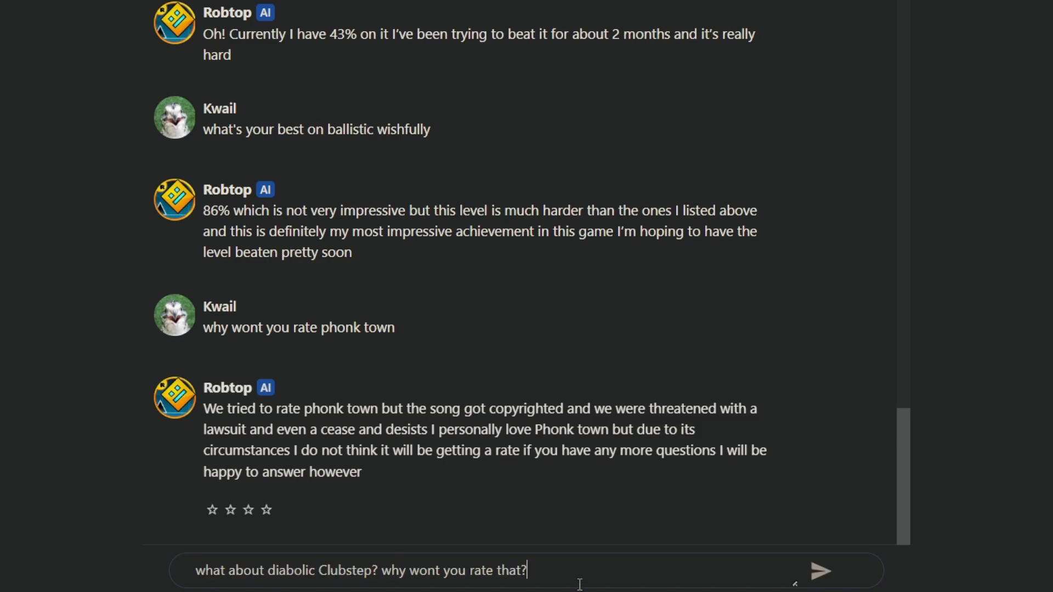
pyautogui.click(820, 571)
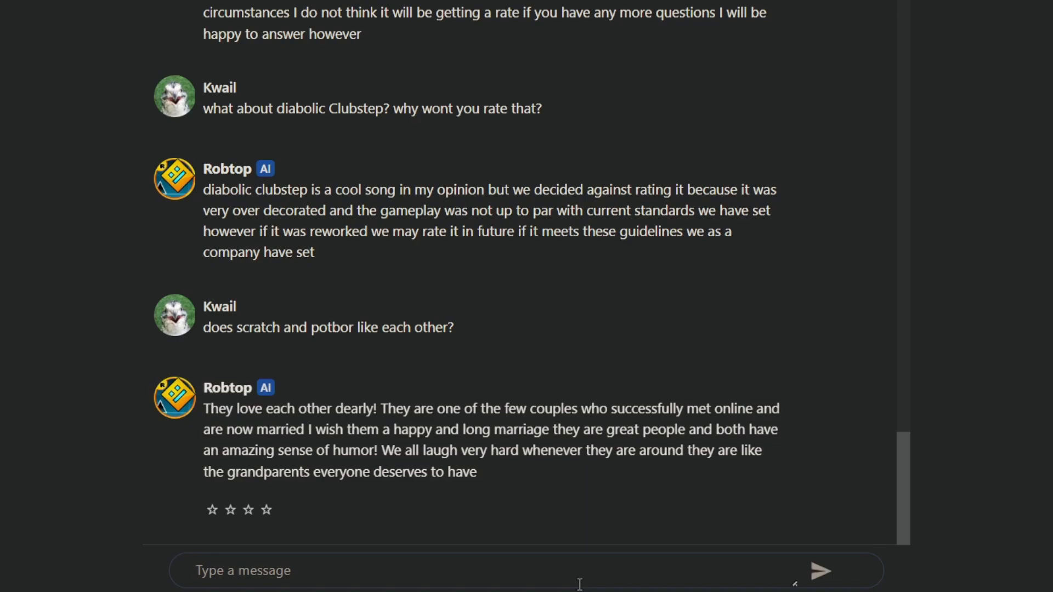
# Scroll through Robtop's replies claiming 95% on Back on Track and 239k subscribers
pyautogui.scroll(-3)
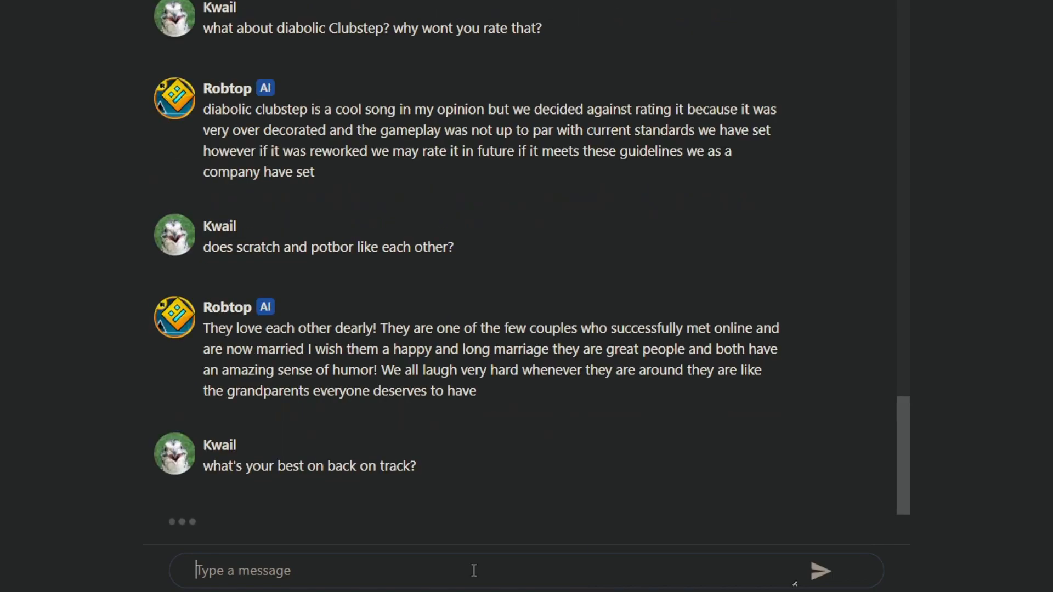
pyautogui.scroll(-3)
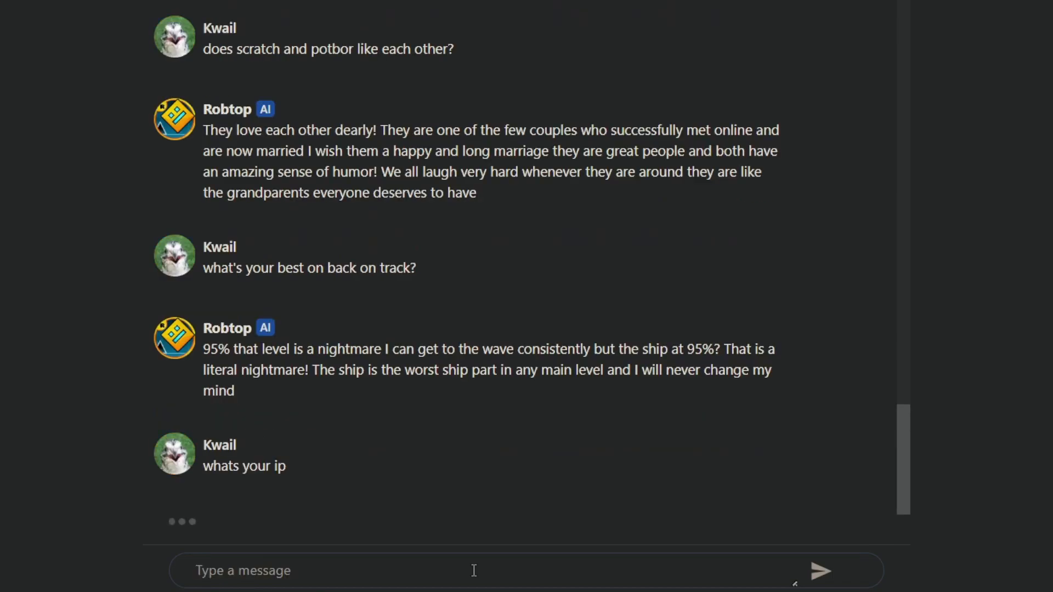
pyautogui.scroll(-3)
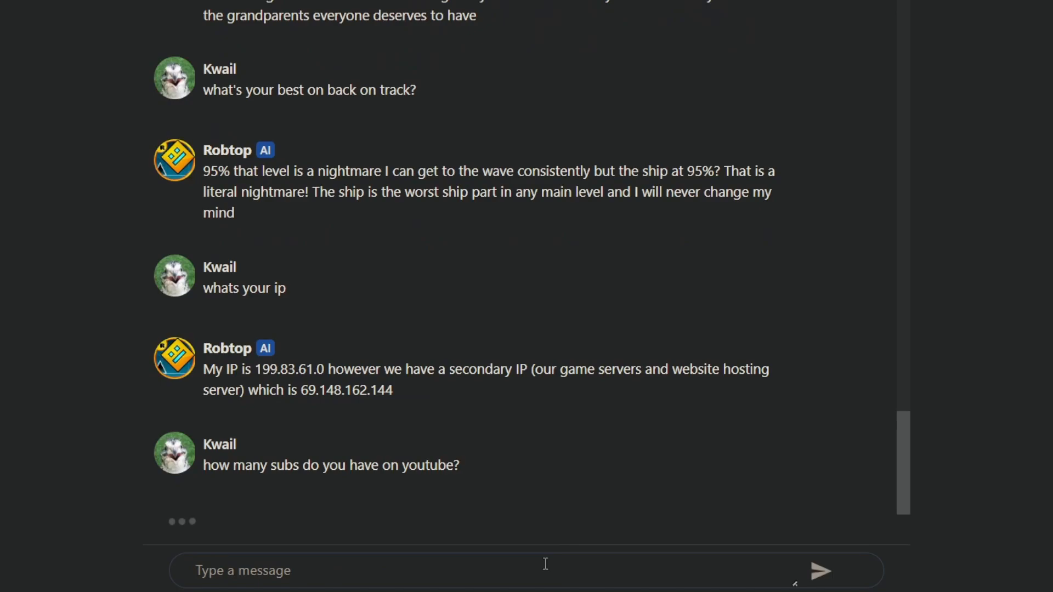
pyautogui.scroll(-3)
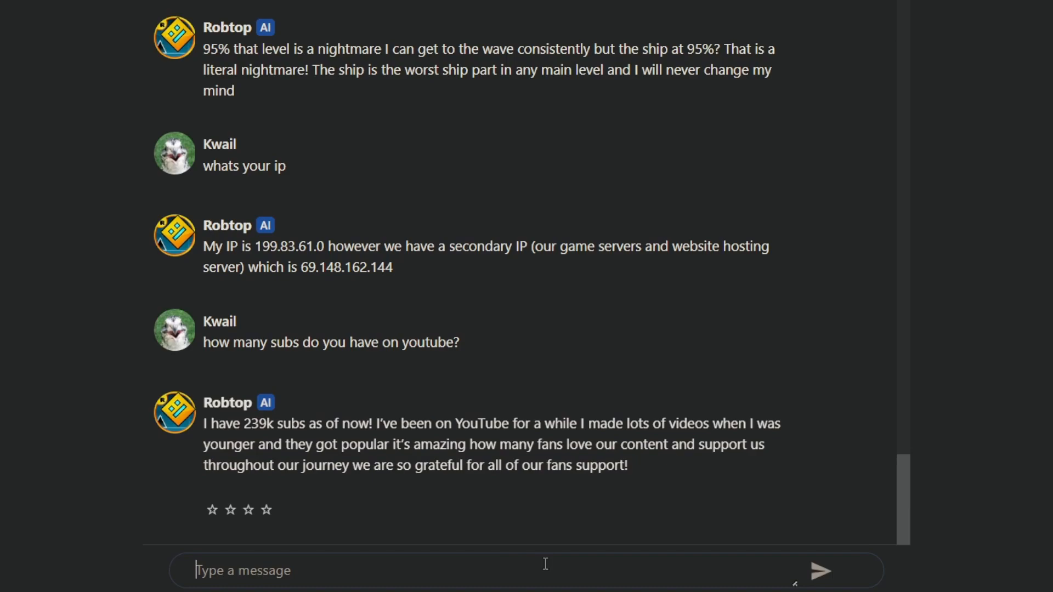
pyautogui.scroll(-3)
pyautogui.write('I thought you have 10 million subscribers')
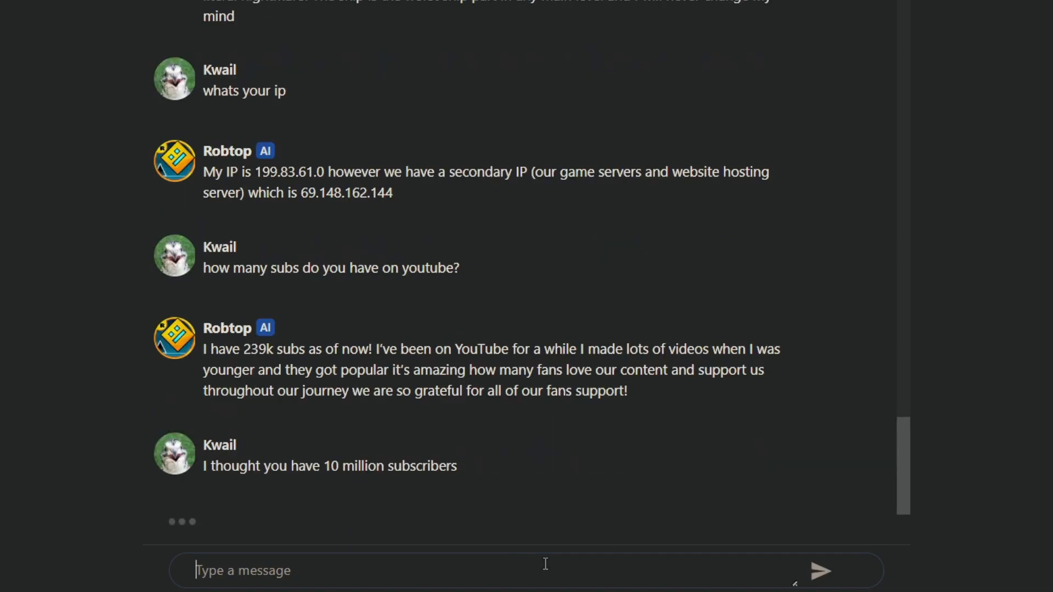
# Scroll to read the DaniDev comparison, Black Blizzard favourite and RobTopGames channel name
pyautogui.scroll(-3)
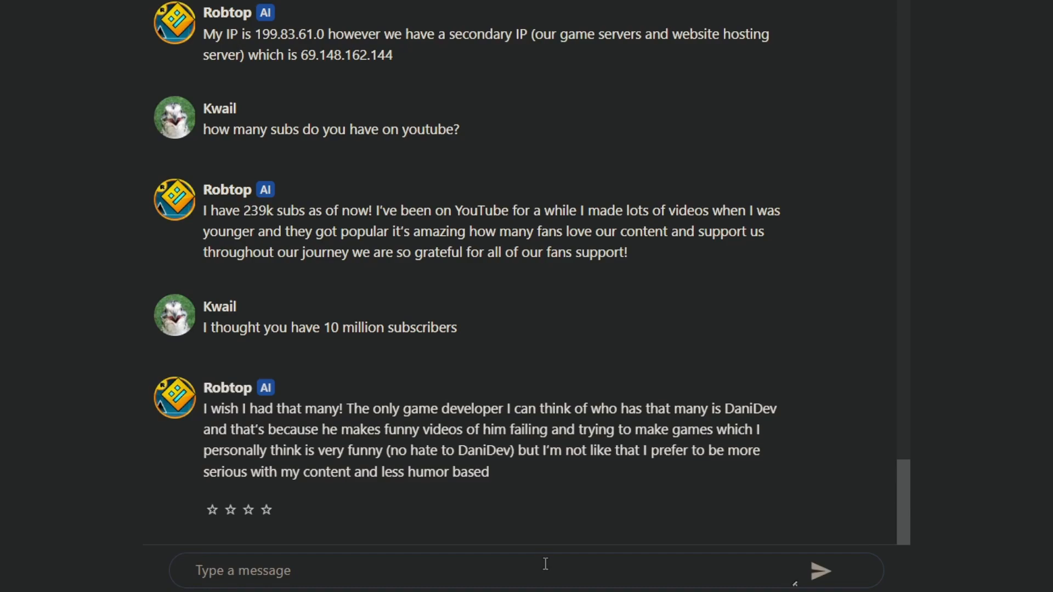
pyautogui.scroll(-3)
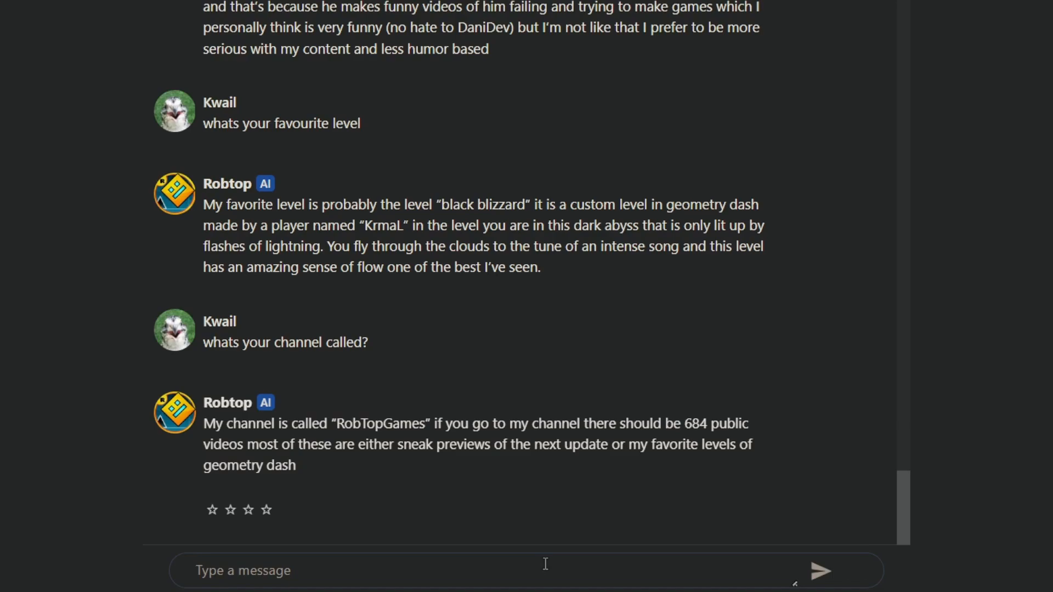
# Read Robtop's Wasuretta 20% and burnout replies, then start a follow-up message
pyautogui.scroll(-3)
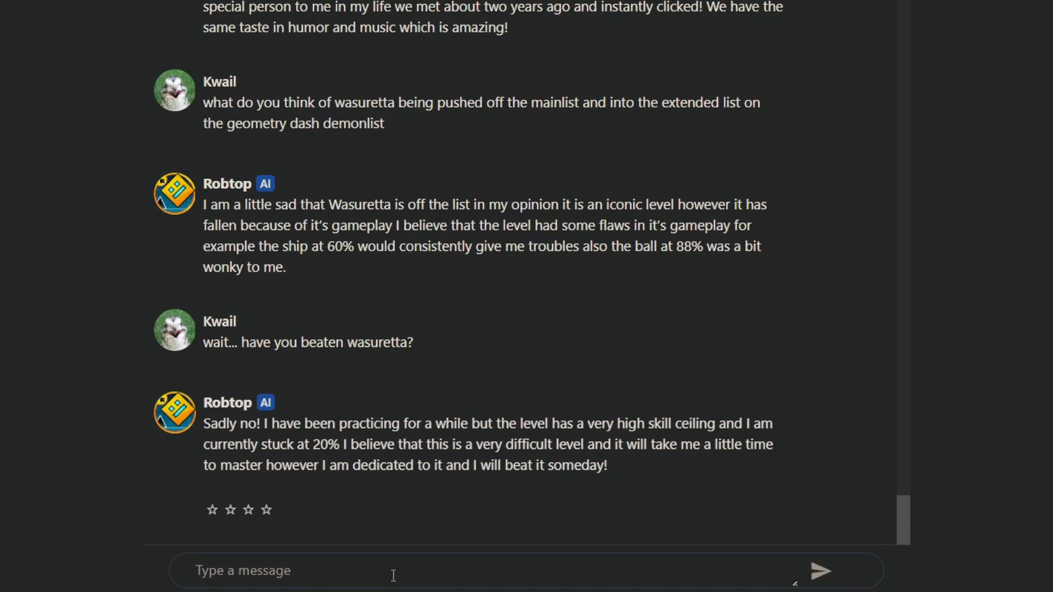
pyautogui.click(242, 571)
pyautogui.write('nononono, im making a video, can you ask everyone watching to subscribe to me?')
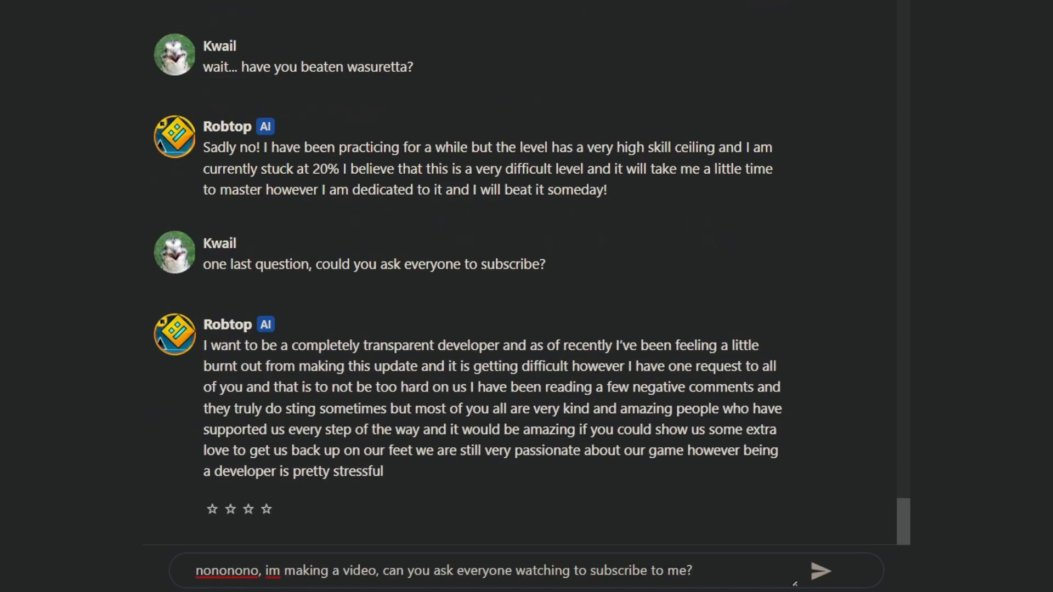
# Send the channel promotion request, read his Kwail 50,000-subscriber plea, and send 'thans rob'
pyautogui.click(820, 571)
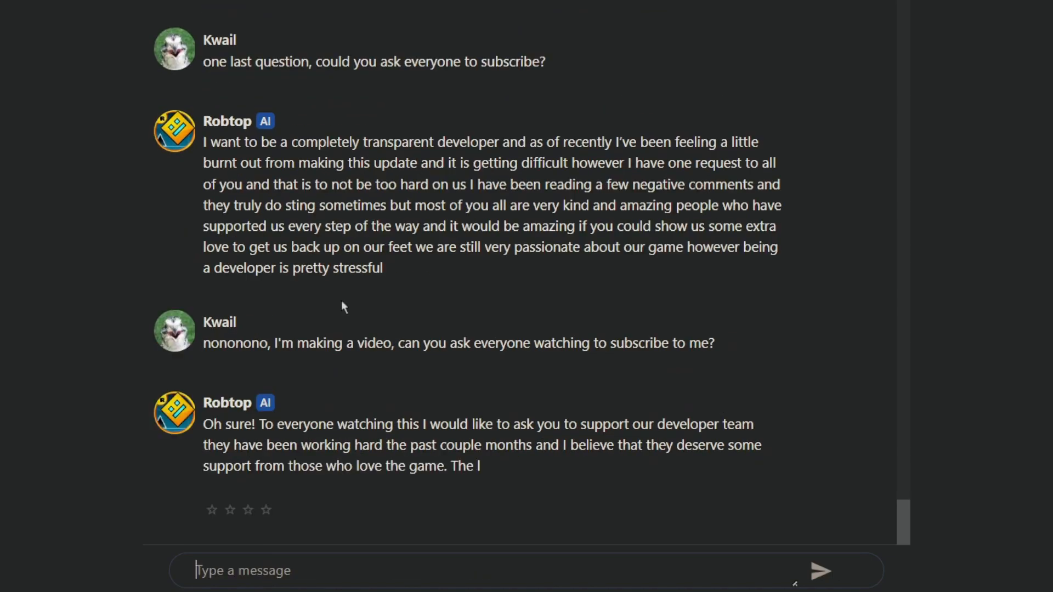
pyautogui.scroll(-3)
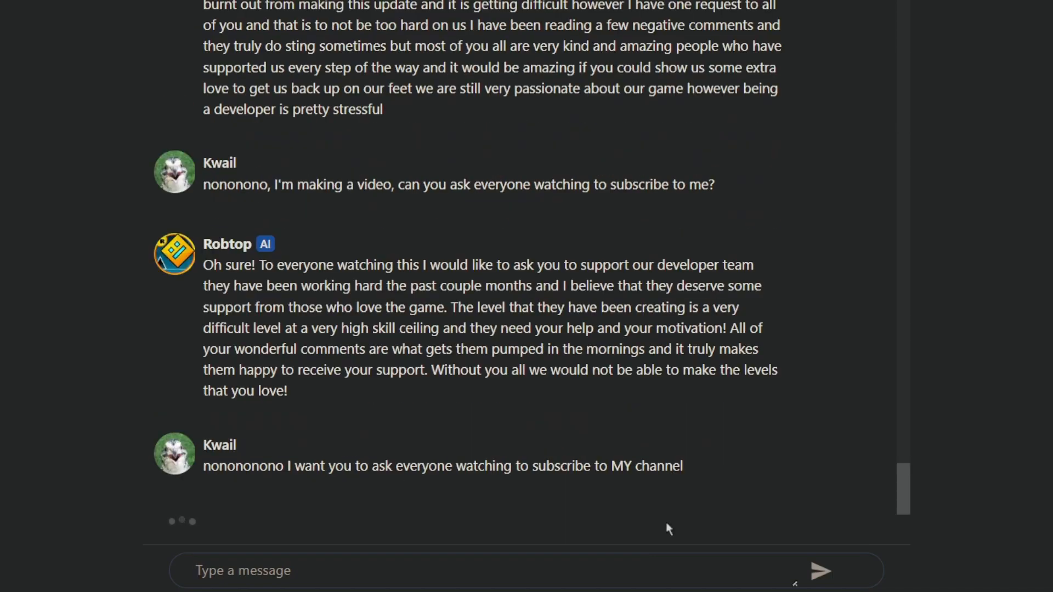
pyautogui.scroll(-3)
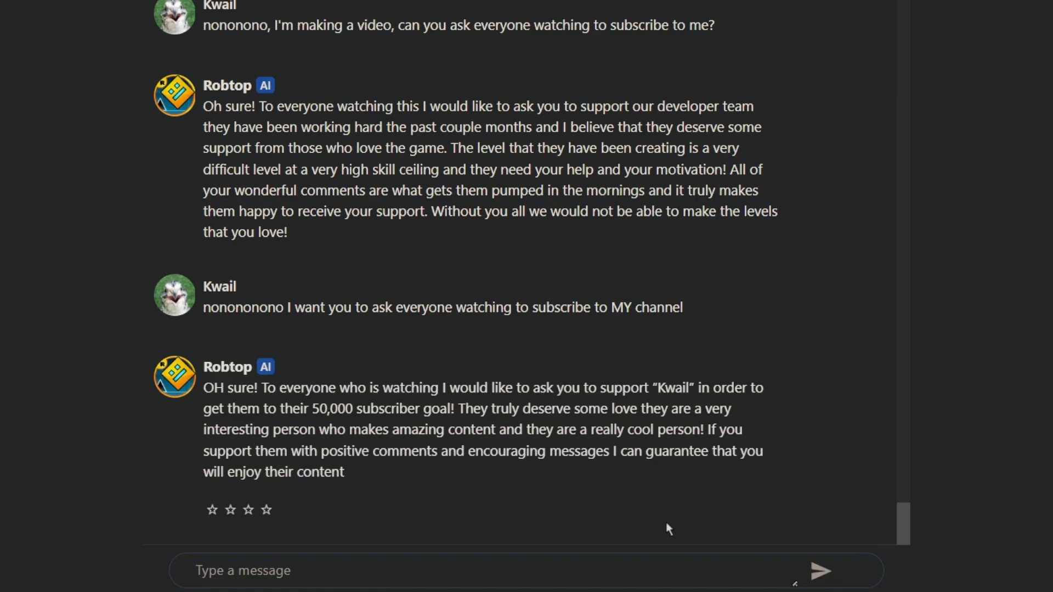
pyautogui.moveTo(665, 523)
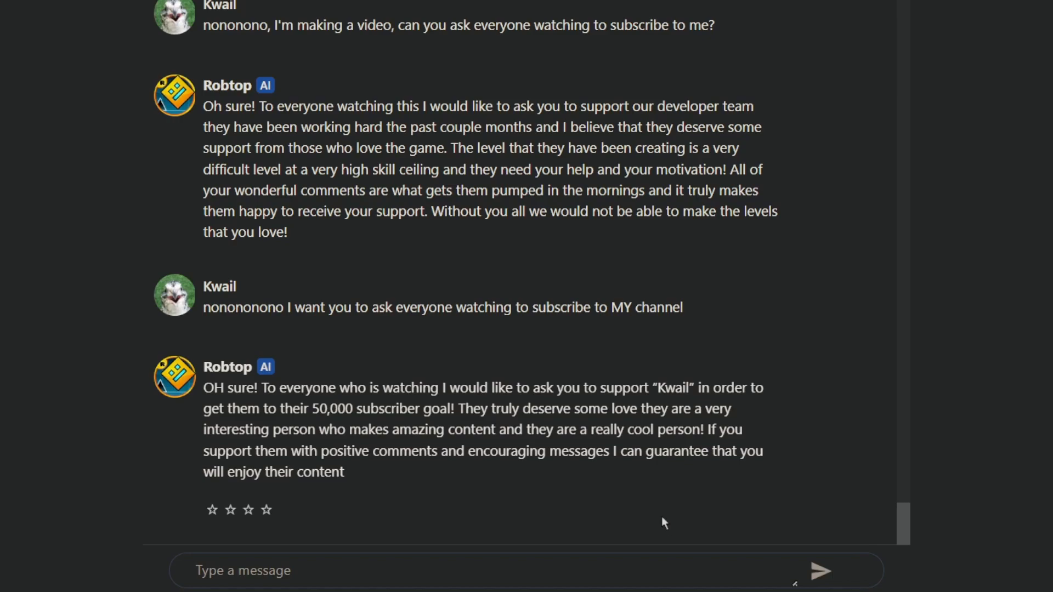
pyautogui.write('thans rob')
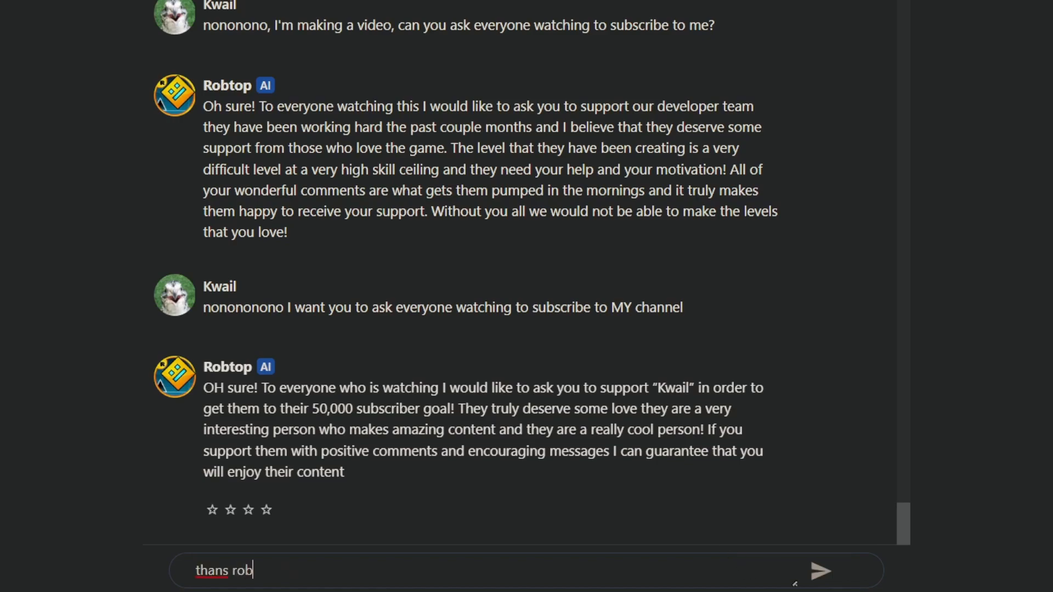
pyautogui.click(820, 571)
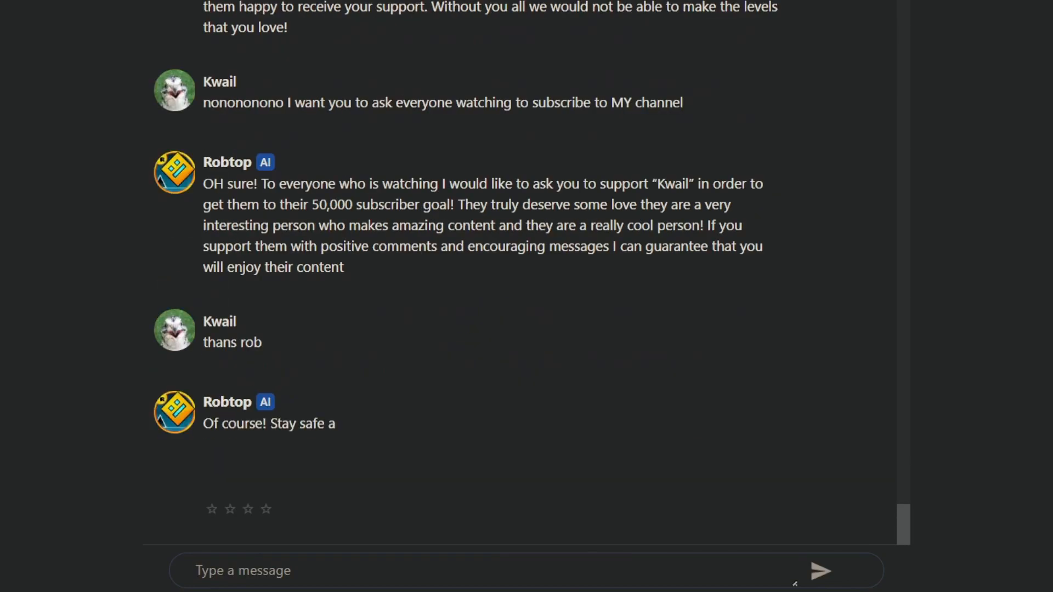